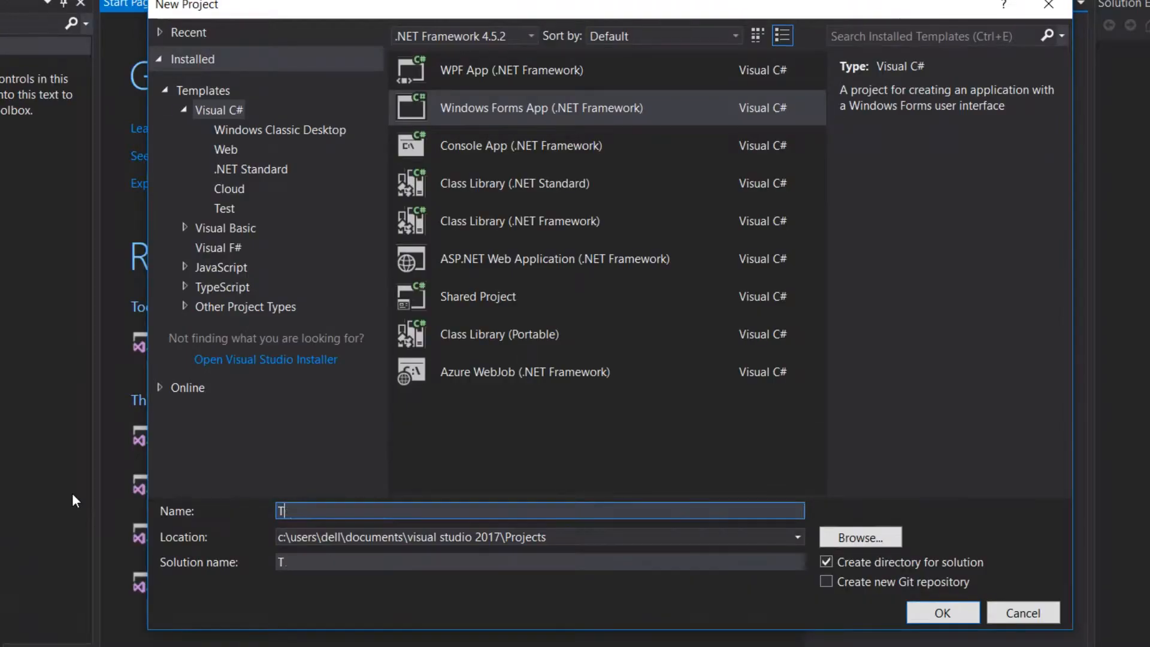
Create the ToastExample Windows Forms project and search NuGet for Toaster.Net to install it
left_click(942, 613)
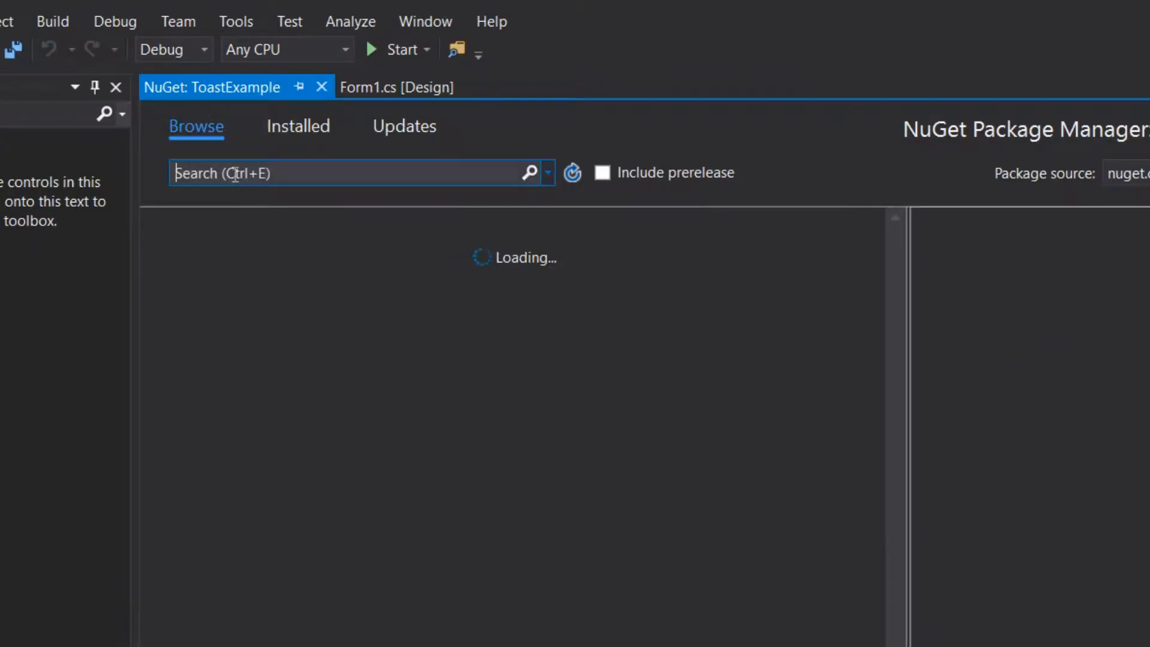
type("Toaster.Net")
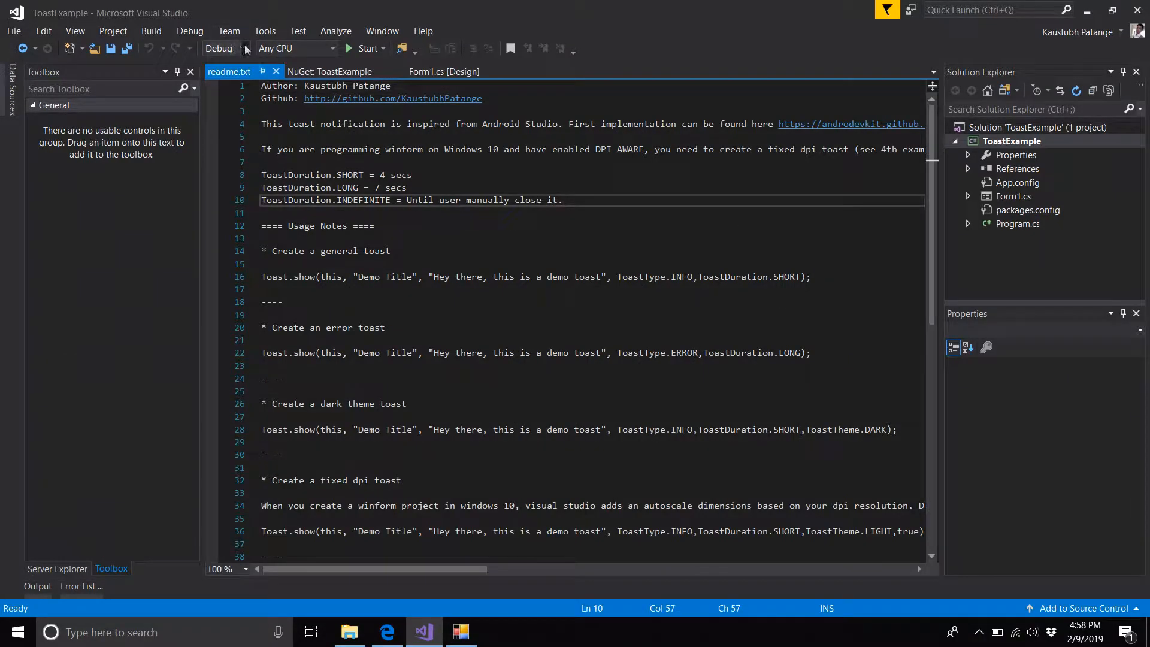
Generate button1's click handler and add 'using kp.Toaster;' to Form1.cs
left_click(371, 71)
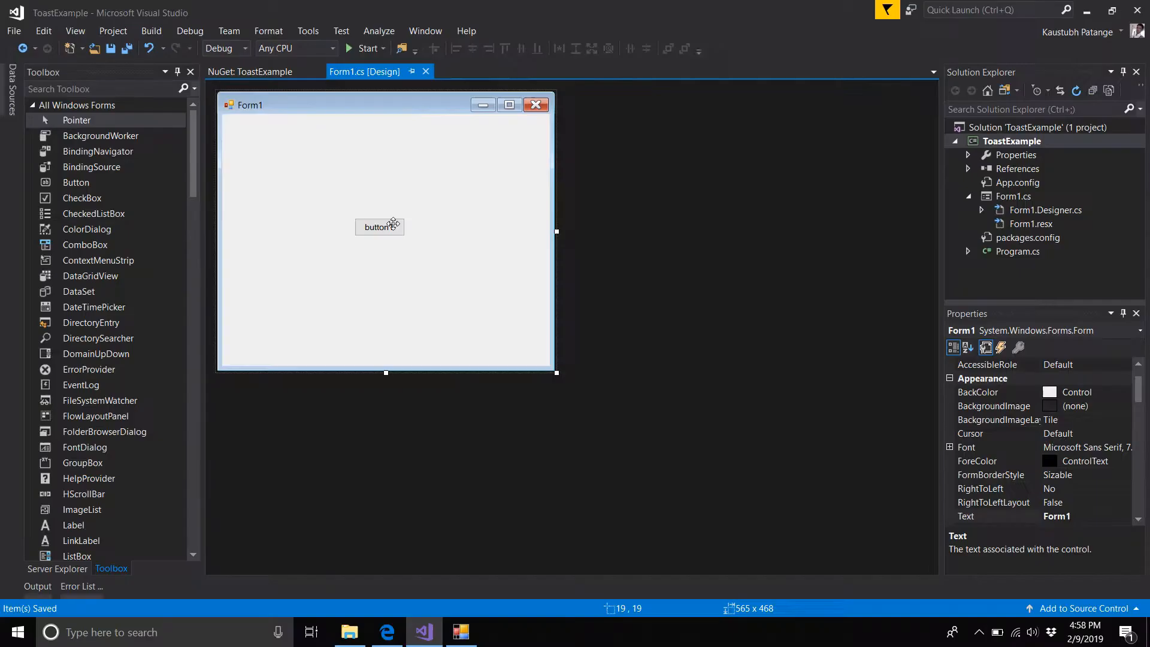
double_click(379, 227)
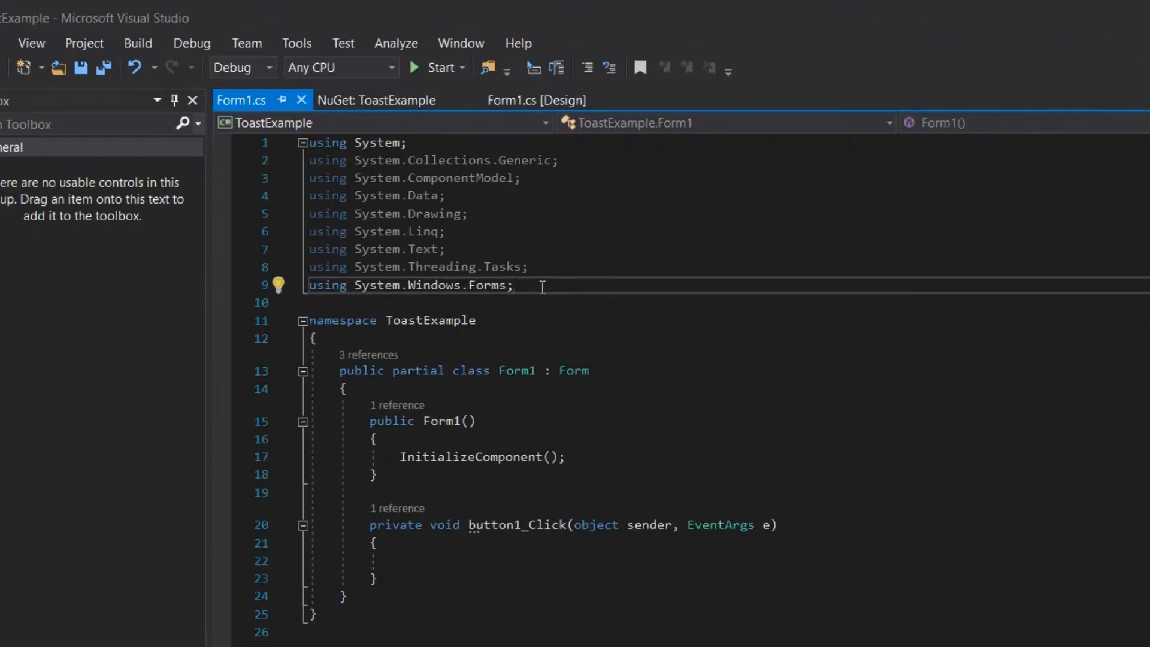
type("using kp.Toaster;")
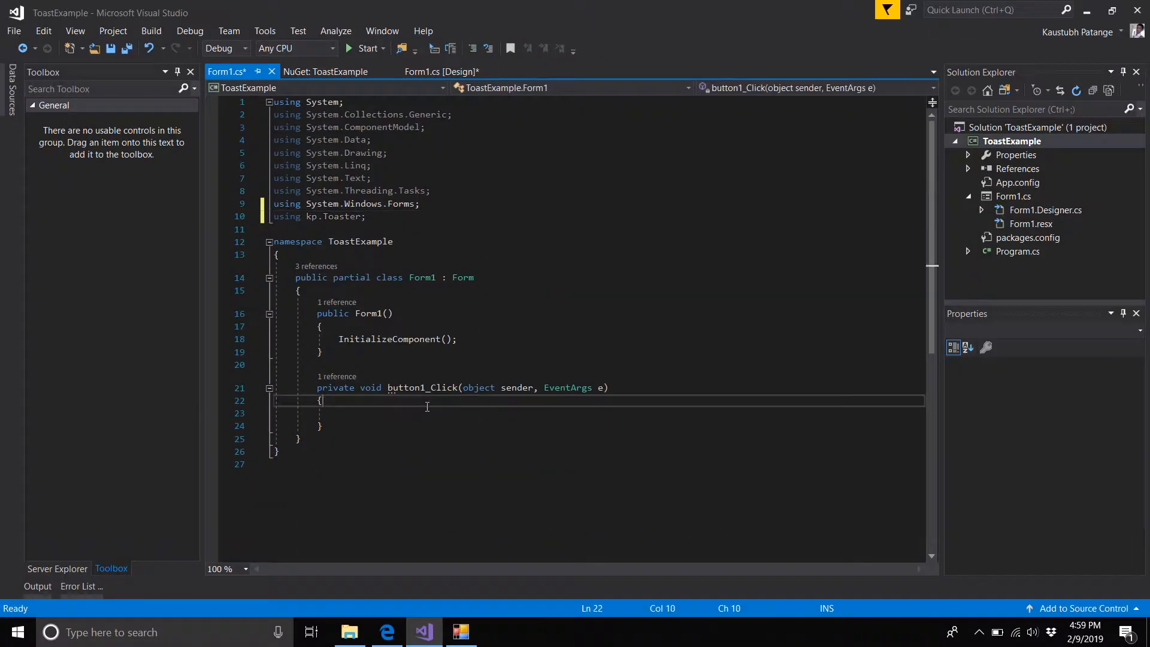
Call Toast.show with 'Demo title', 'Hey there, this is a toast', ToastType.INFO and a ToastDuration
type("T")
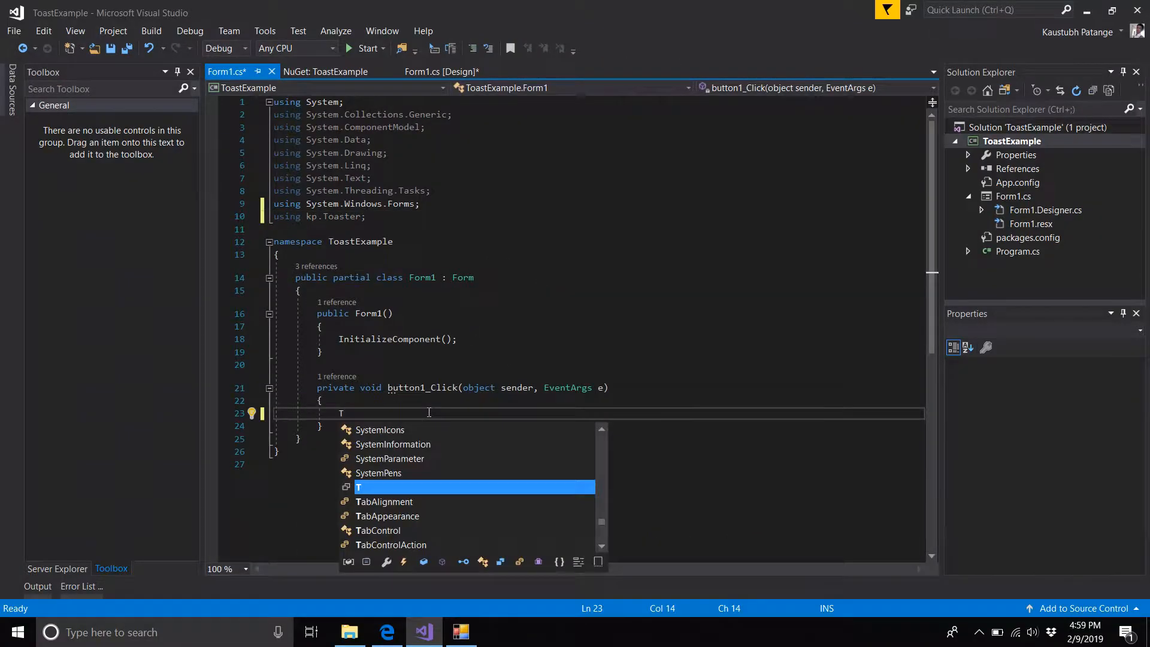
type("oast")
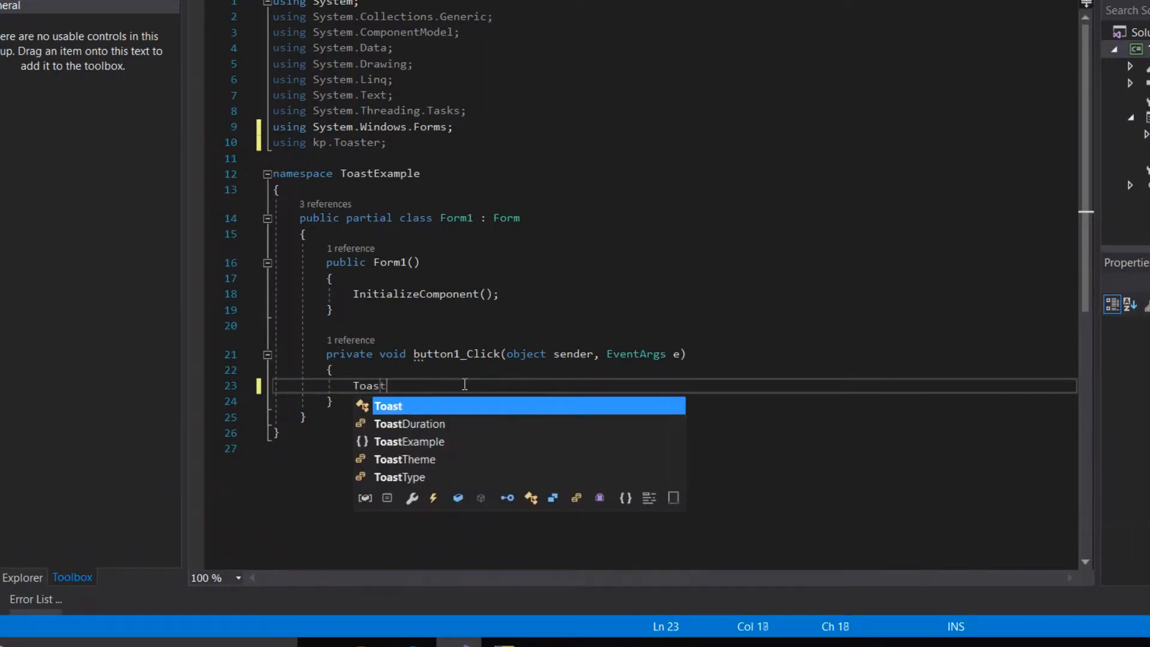
type(".show()")
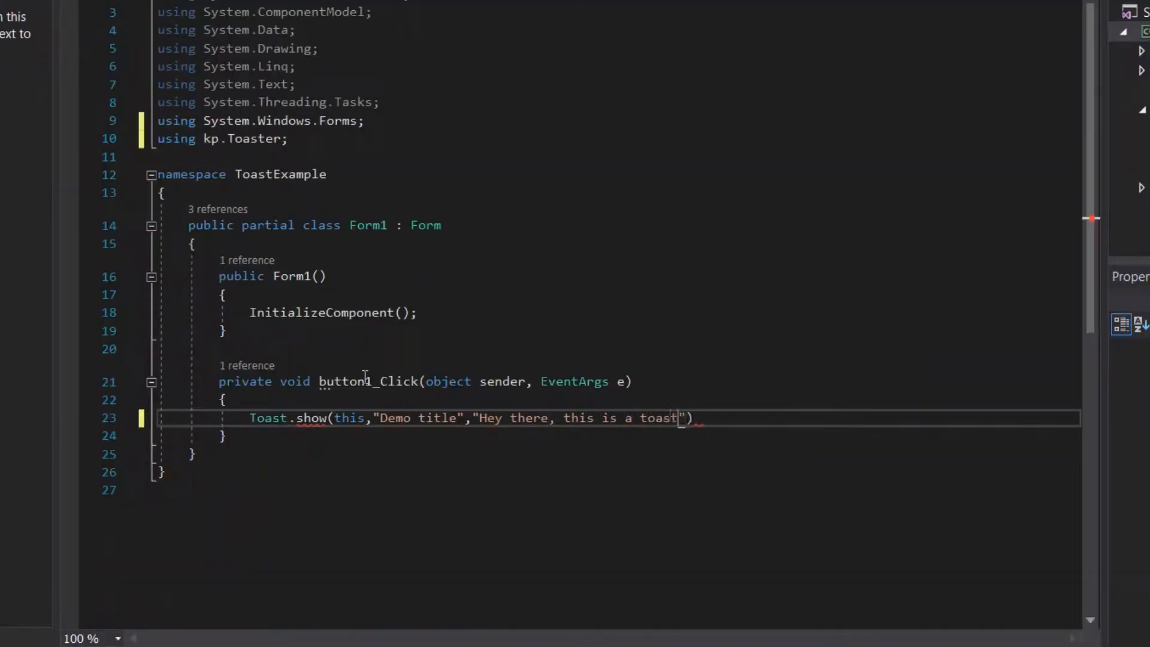
type(",ToastType.INFO,T")
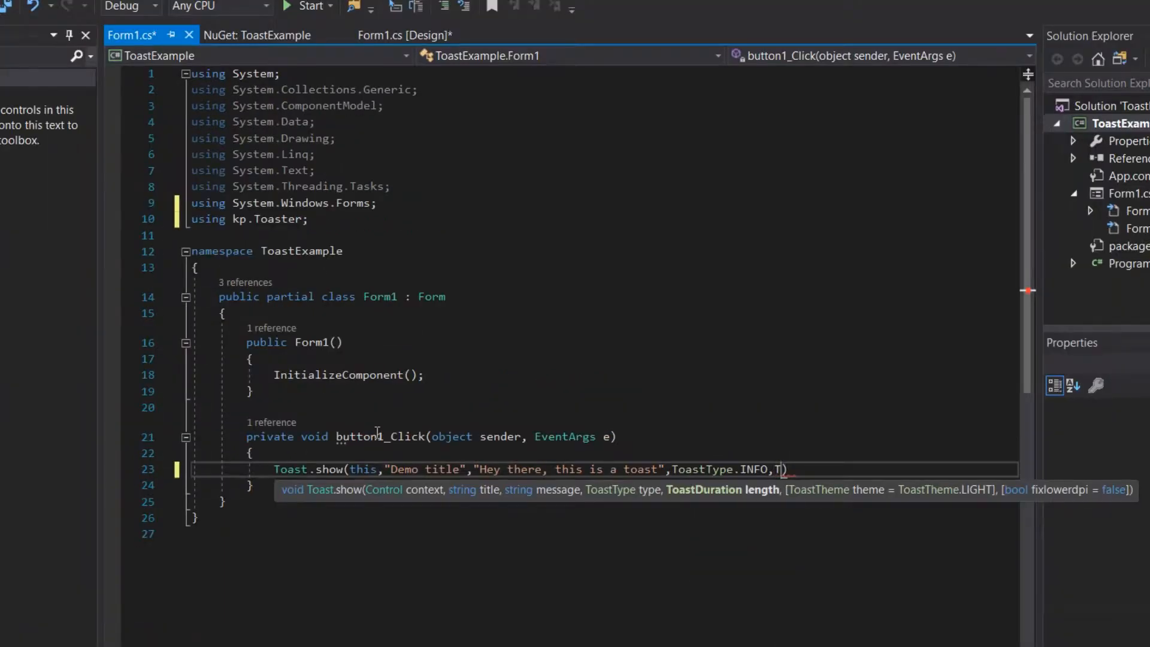
type("oastDuration.")
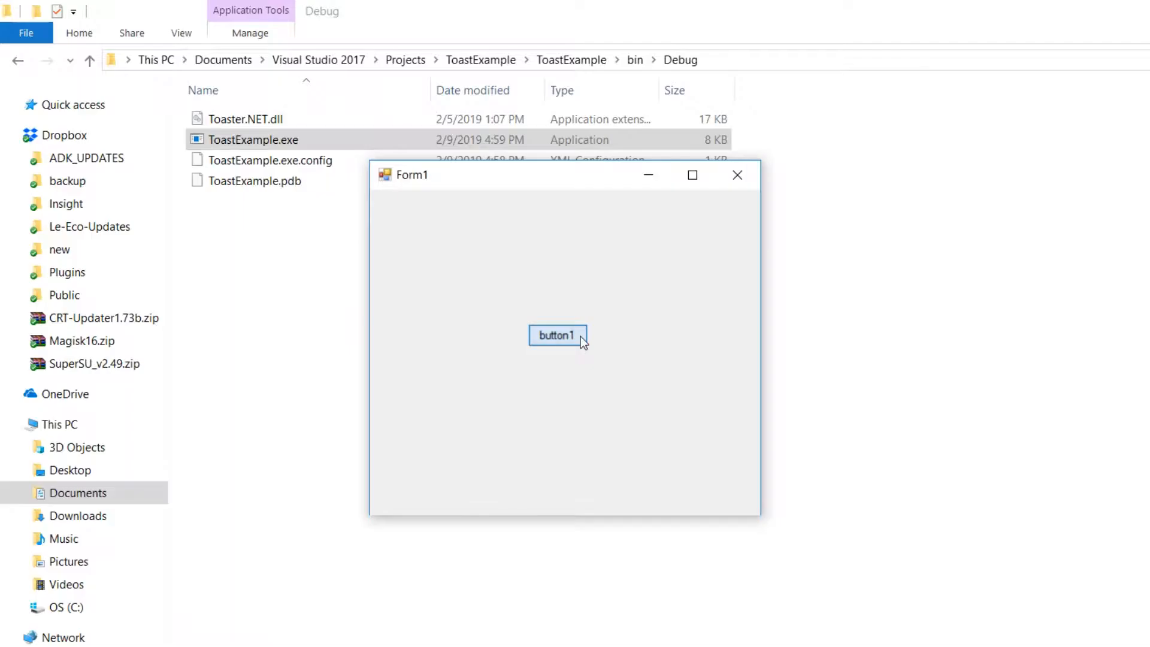
Click button1 in the running ToastExample app to pop up the Demo title toast
left_click(556, 335)
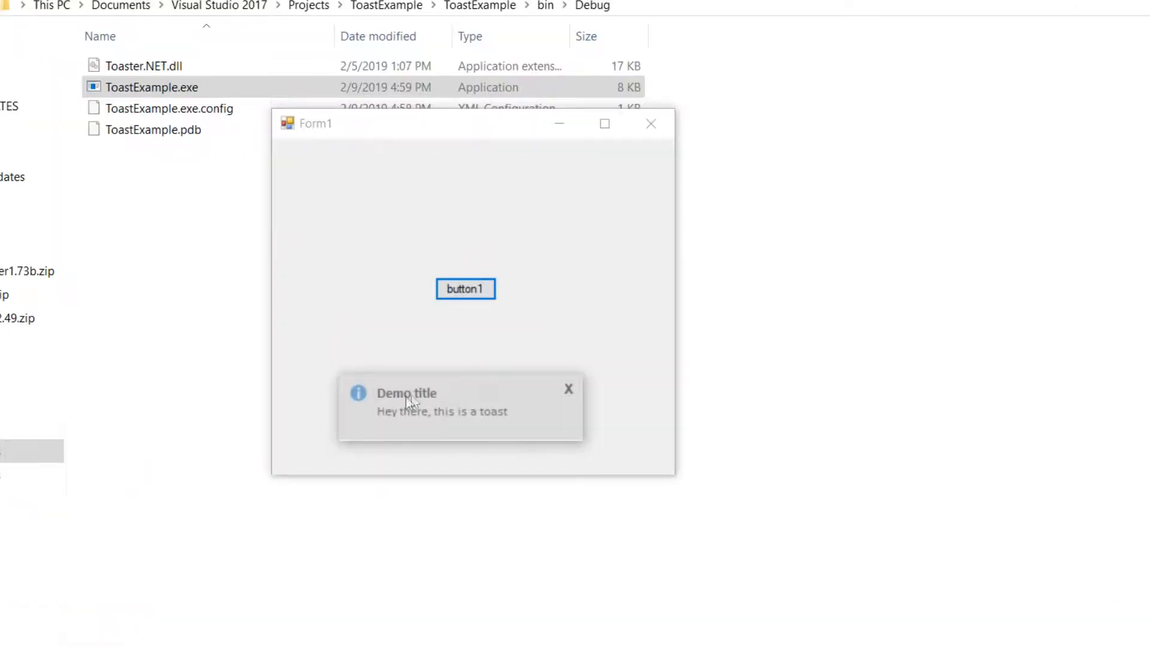
mouse_move(506, 401)
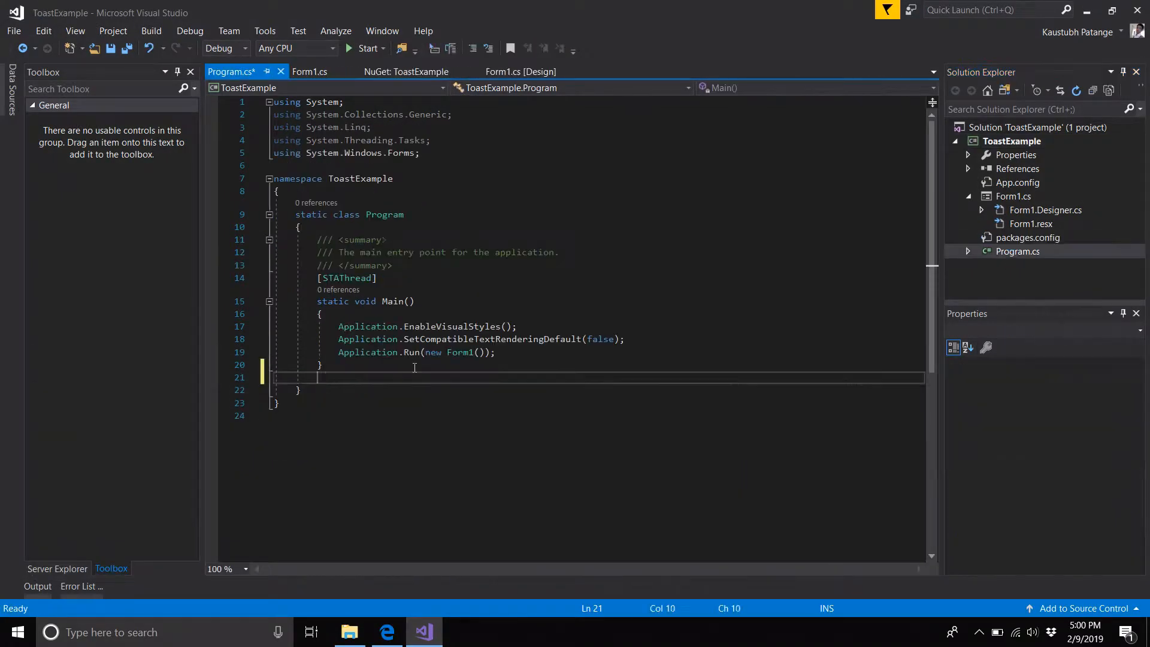
Add a user32.dll DllImport for SetProcessDPIAware and call SetProcessDPIAware() at Main's start
type("[System.Runtime.InteropServices.DllImport(\"us")
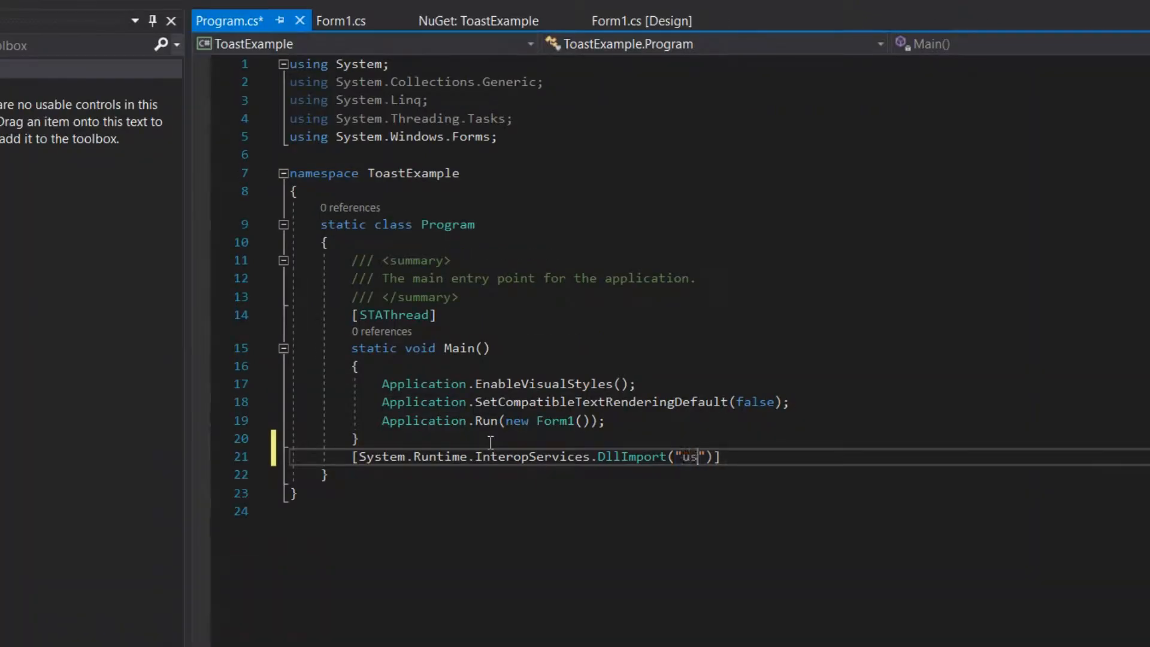
type("er32.dll")
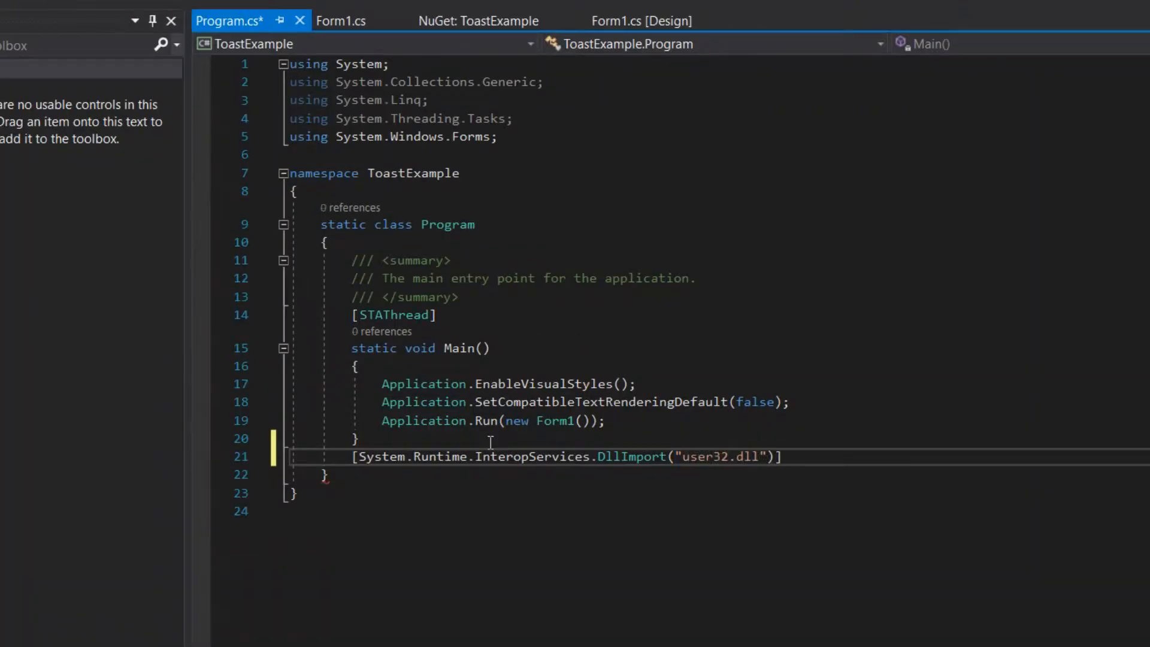
type("private static extern b")
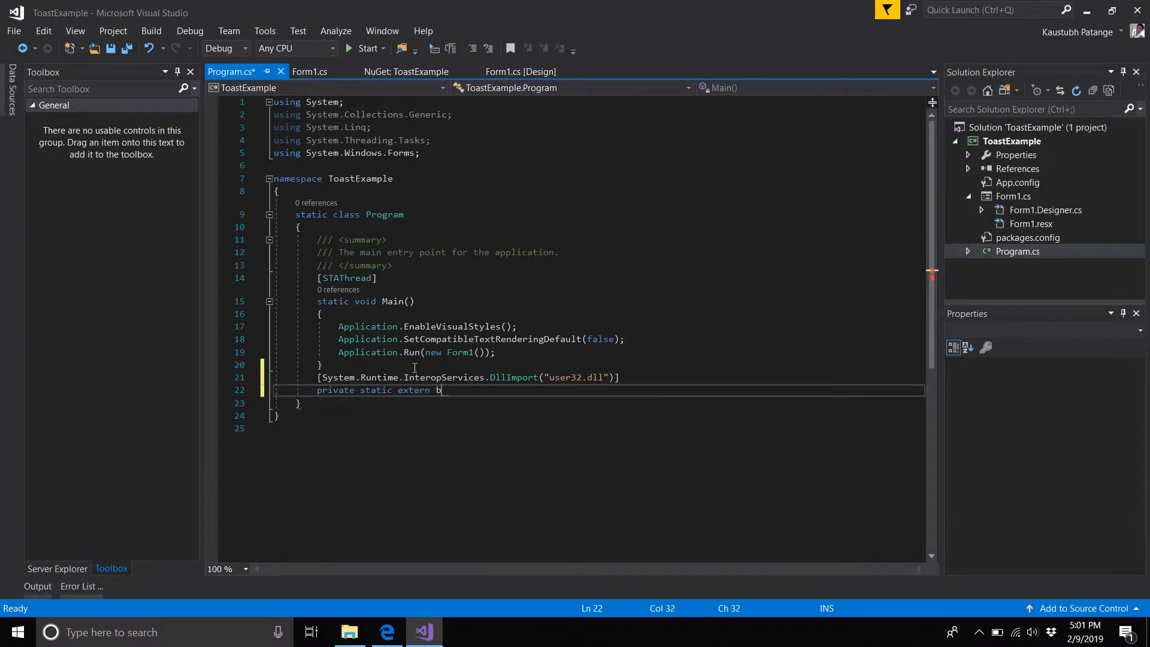
type("ool SetProcessDPIAware();")
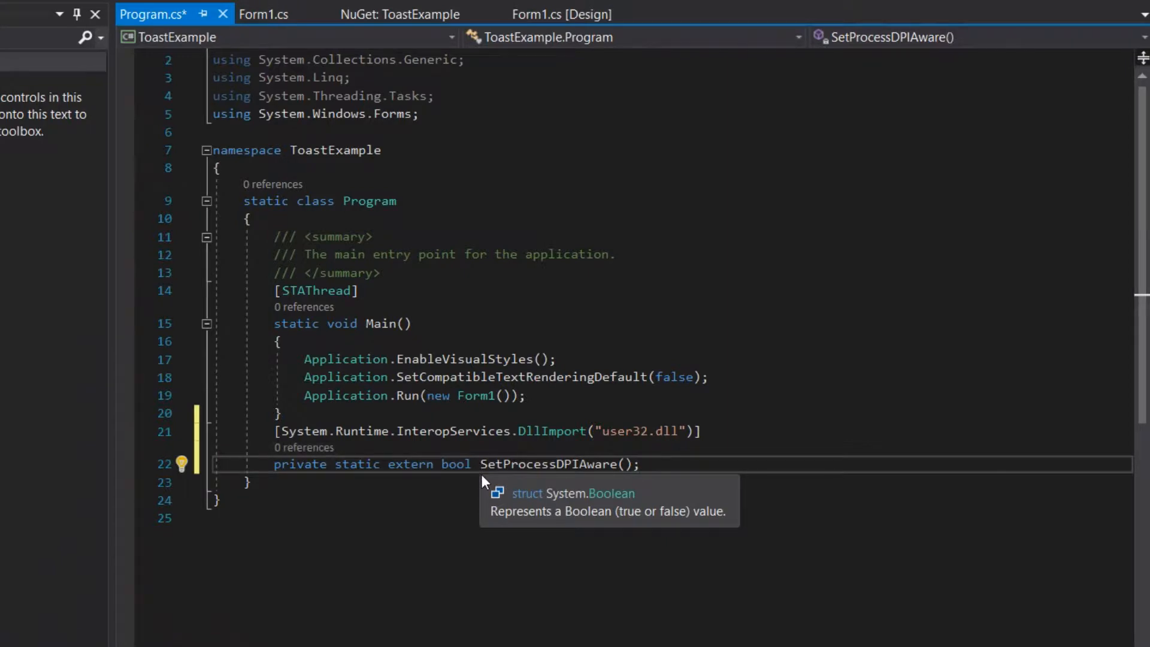
double_click(547, 463)
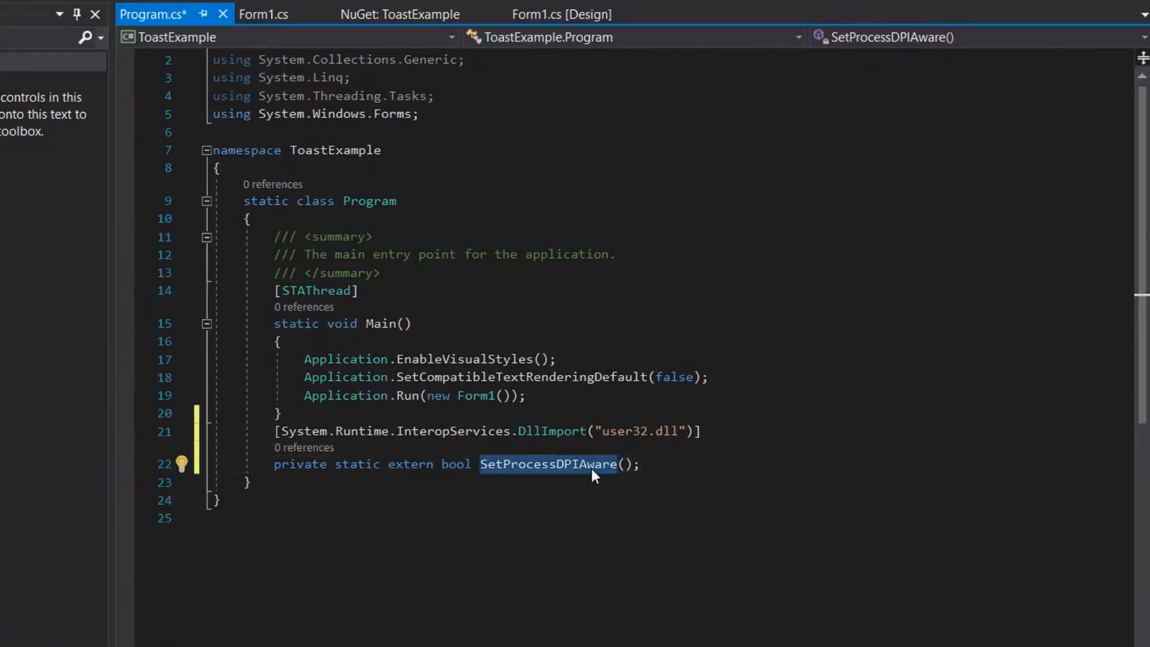
type("SetProcessDPIAware();")
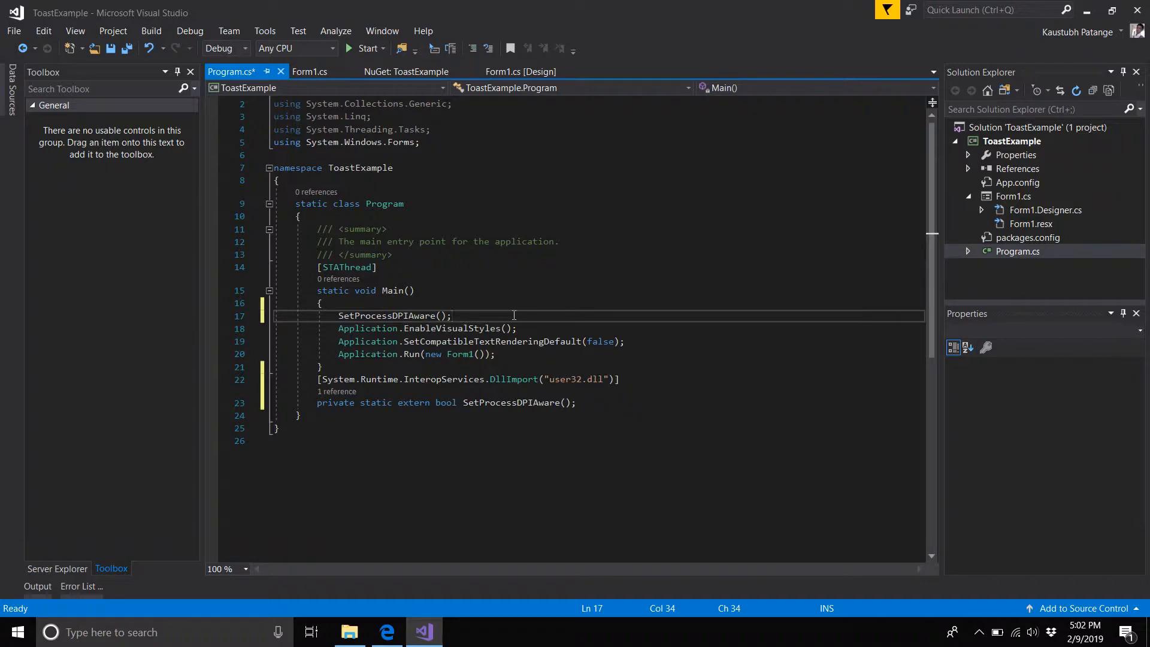
mouse_move(399, 621)
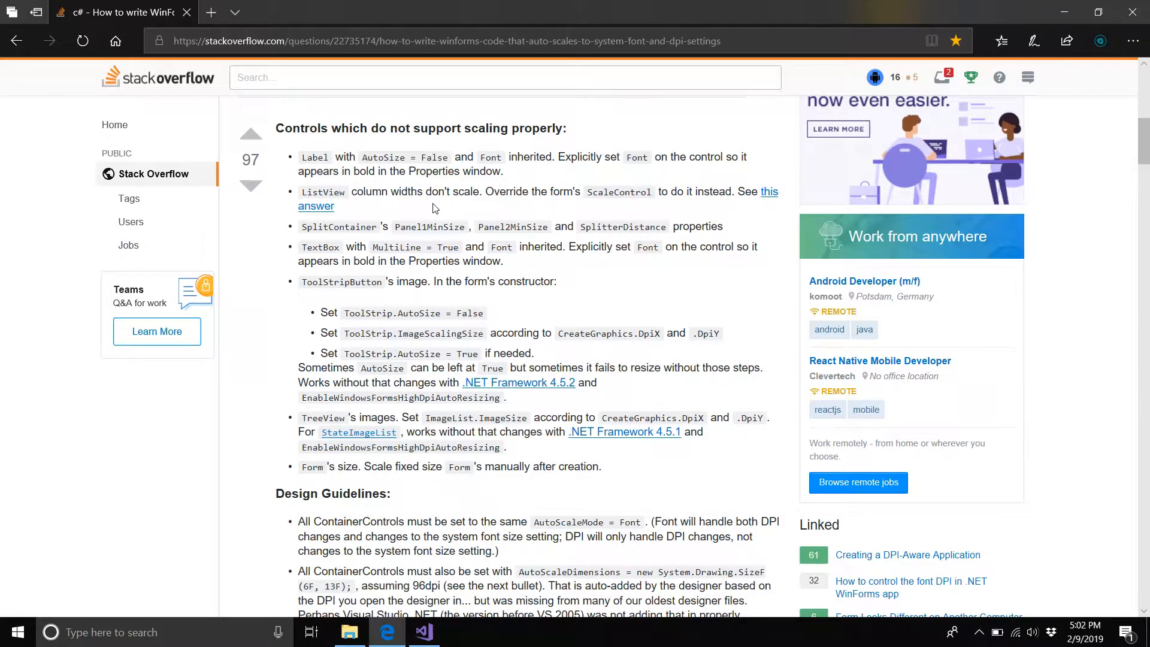
scroll("down", 3)
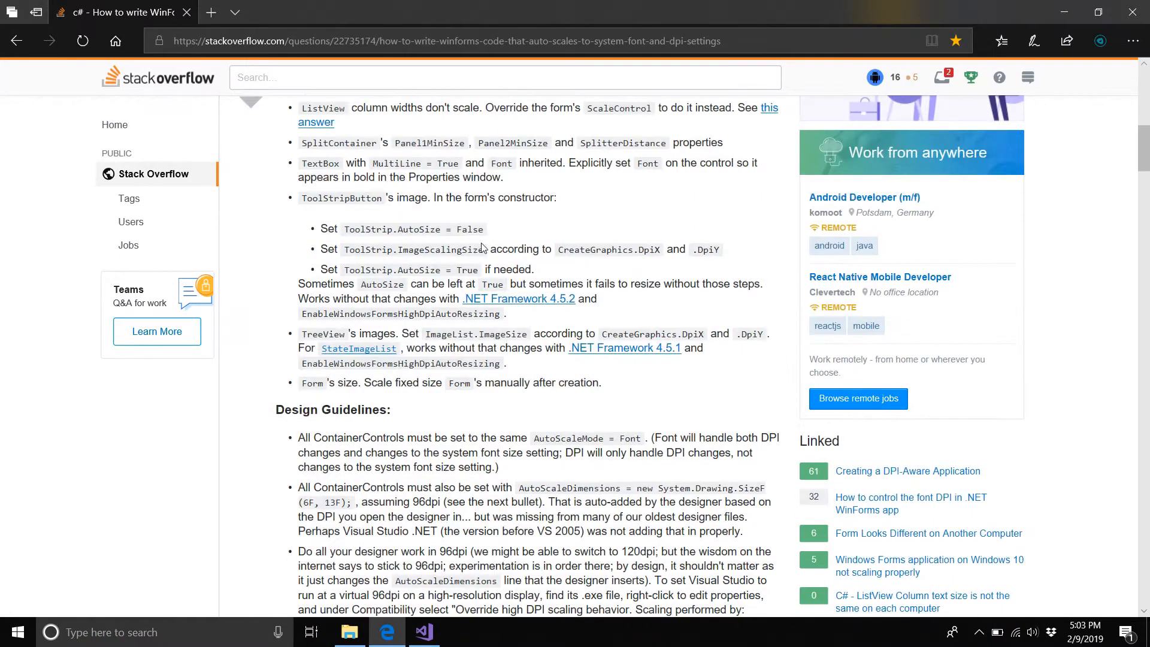
scroll("down", 3)
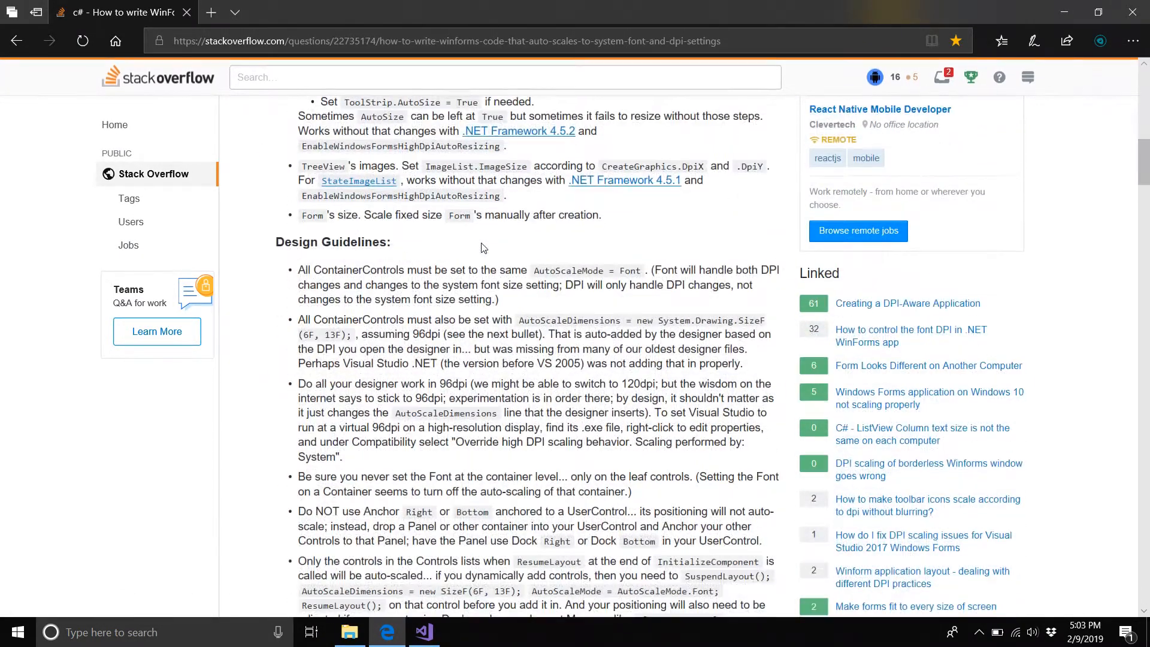
scroll("down", 3)
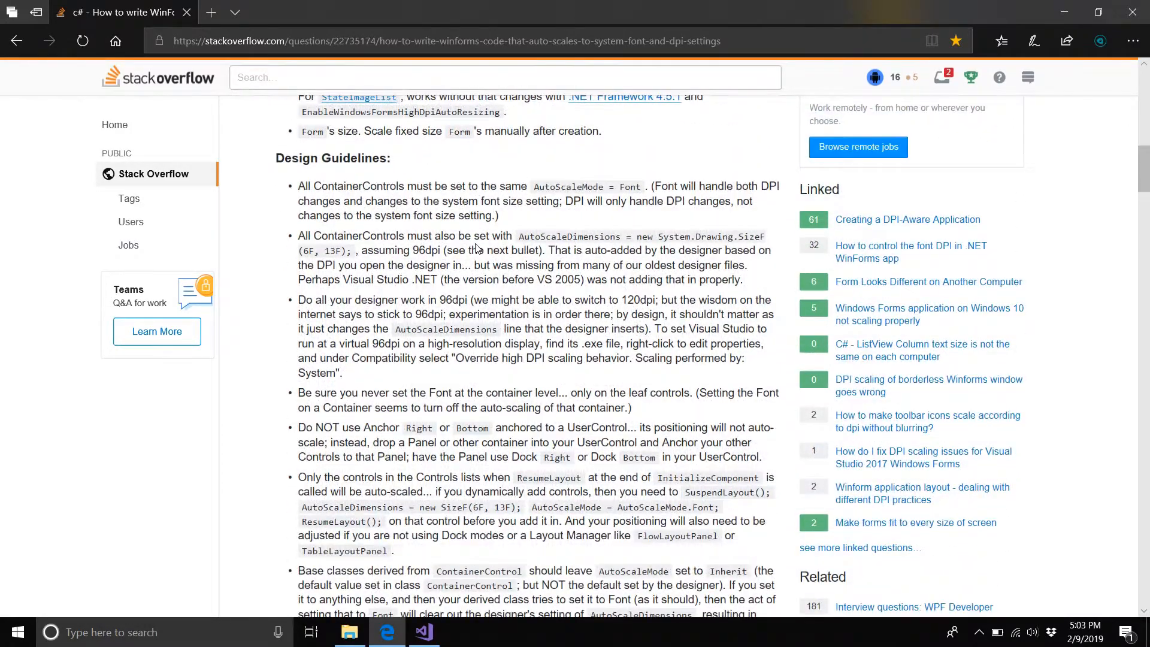
left_click(421, 632)
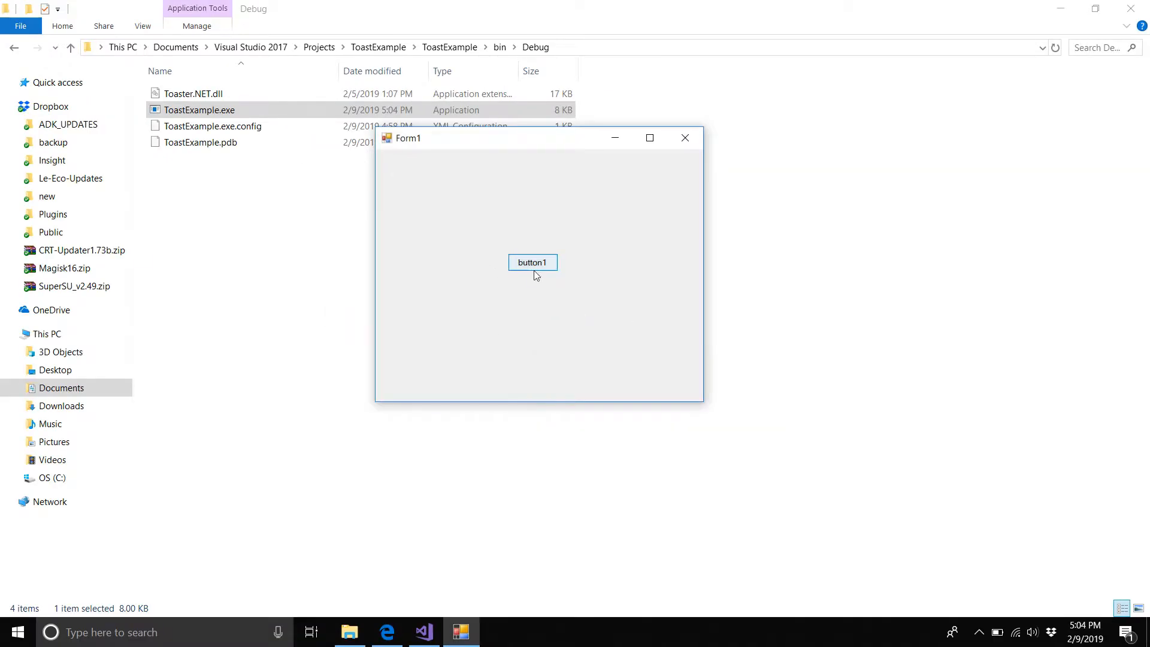
Click the DPI-aware app's button to show the Demo title toast
left_click(532, 263)
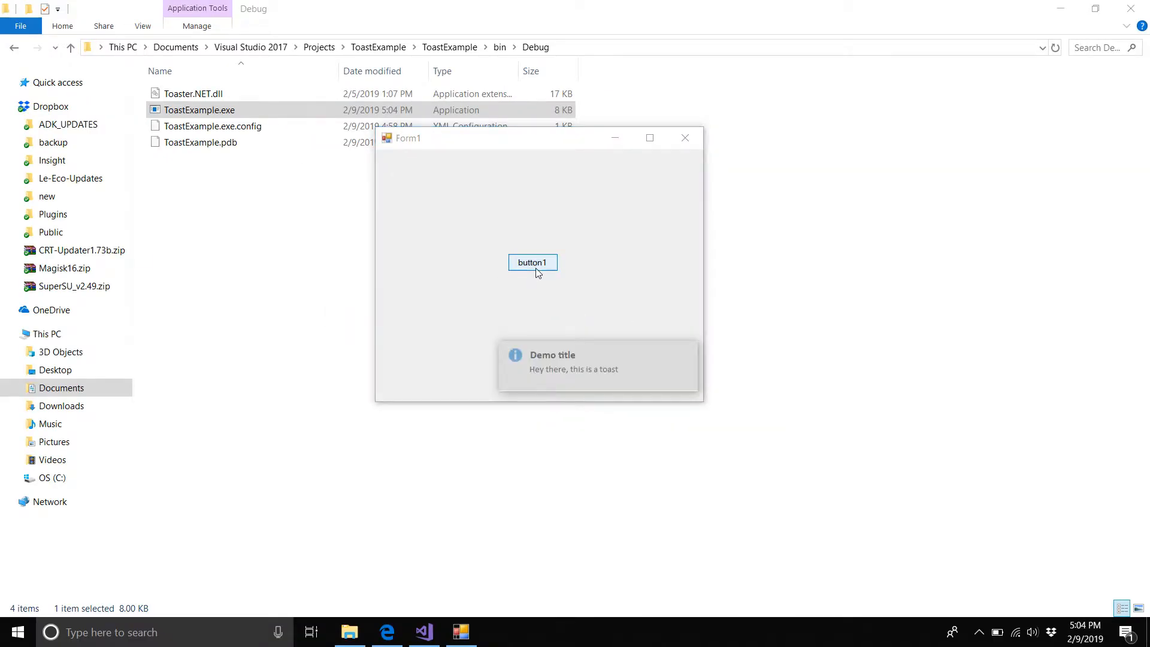
left_click(422, 633)
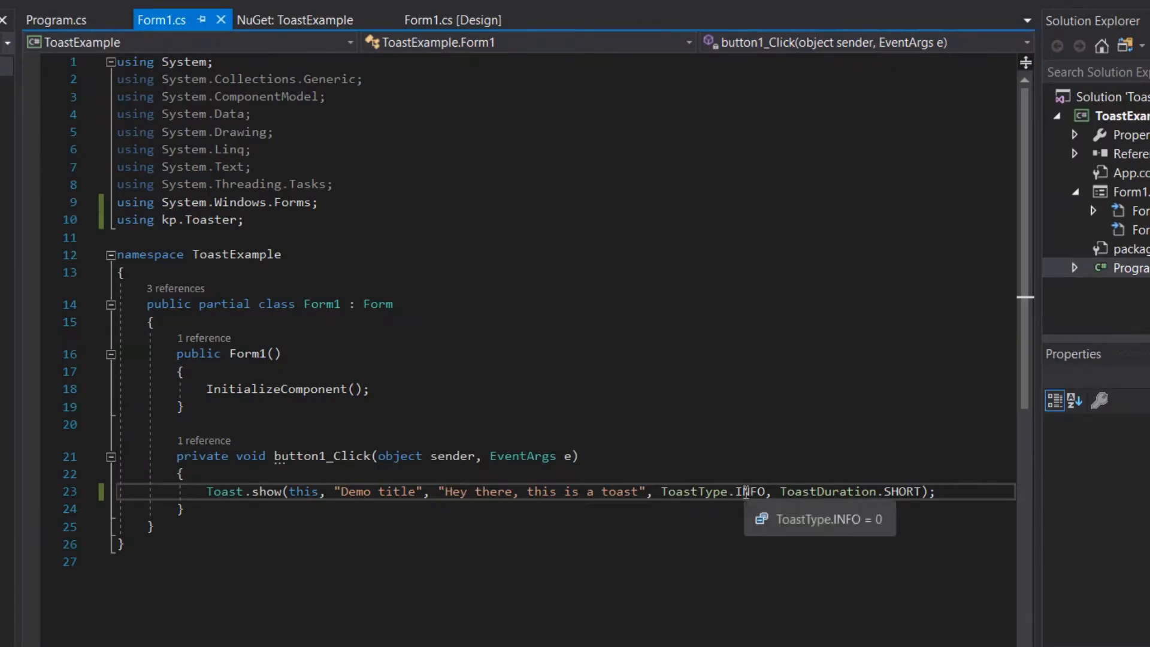
Change ToastType.INFO to ToastType.ERROR, rebuild, and return to the Form1 designer
type("ERROR")
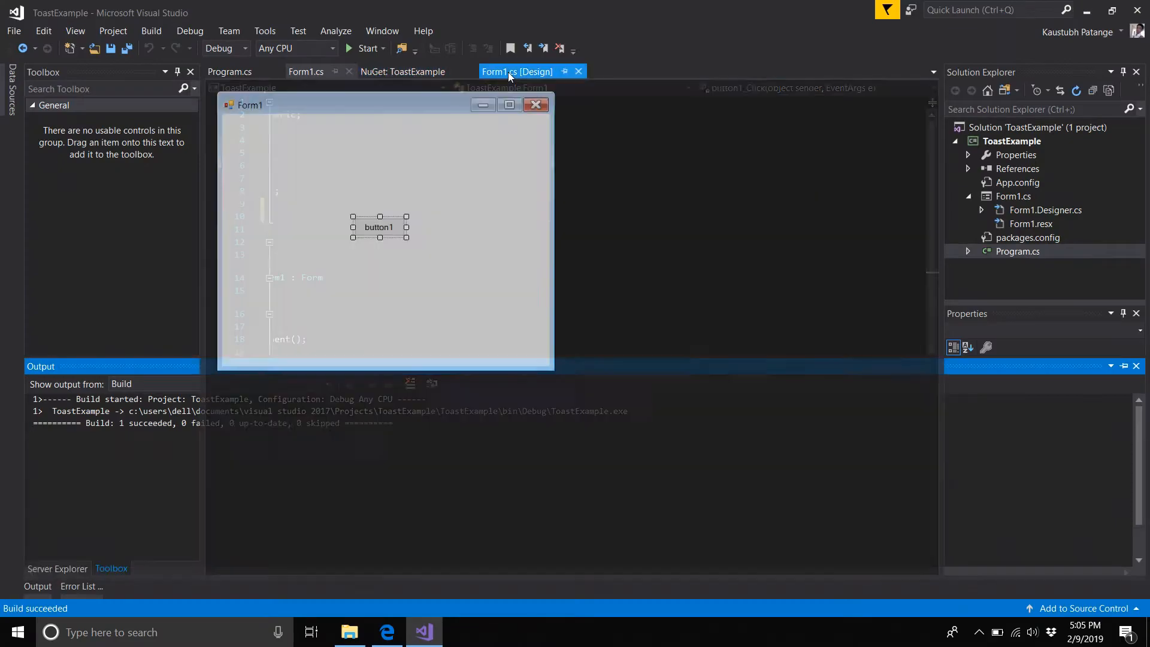
left_click(1114, 277)
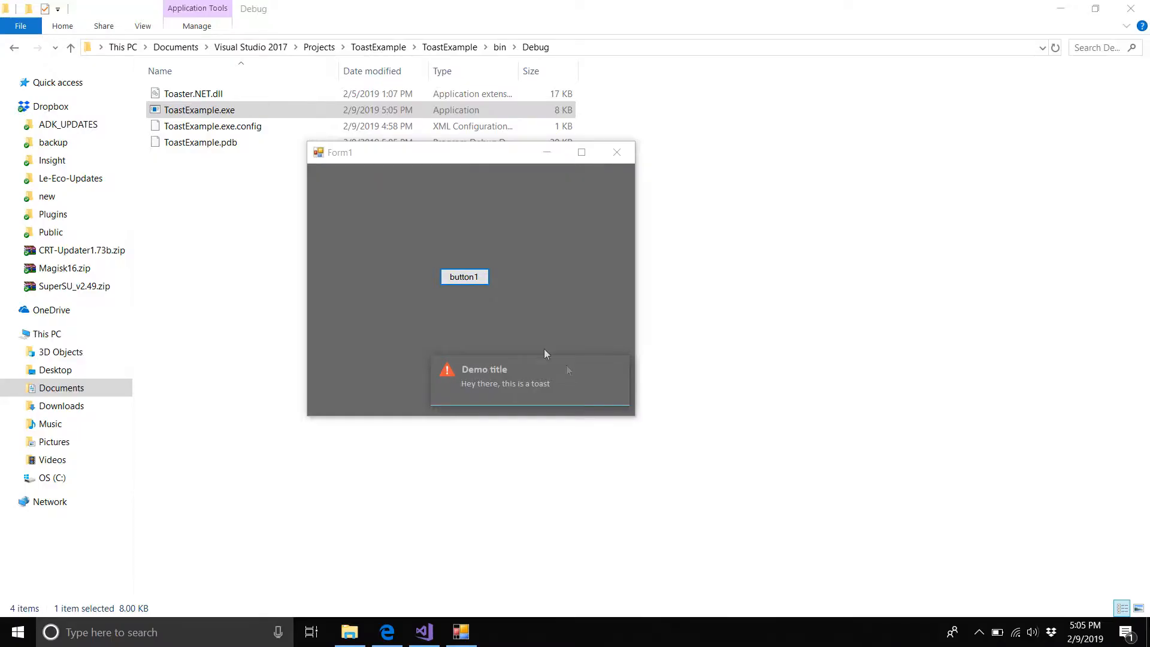
mouse_move(432, 363)
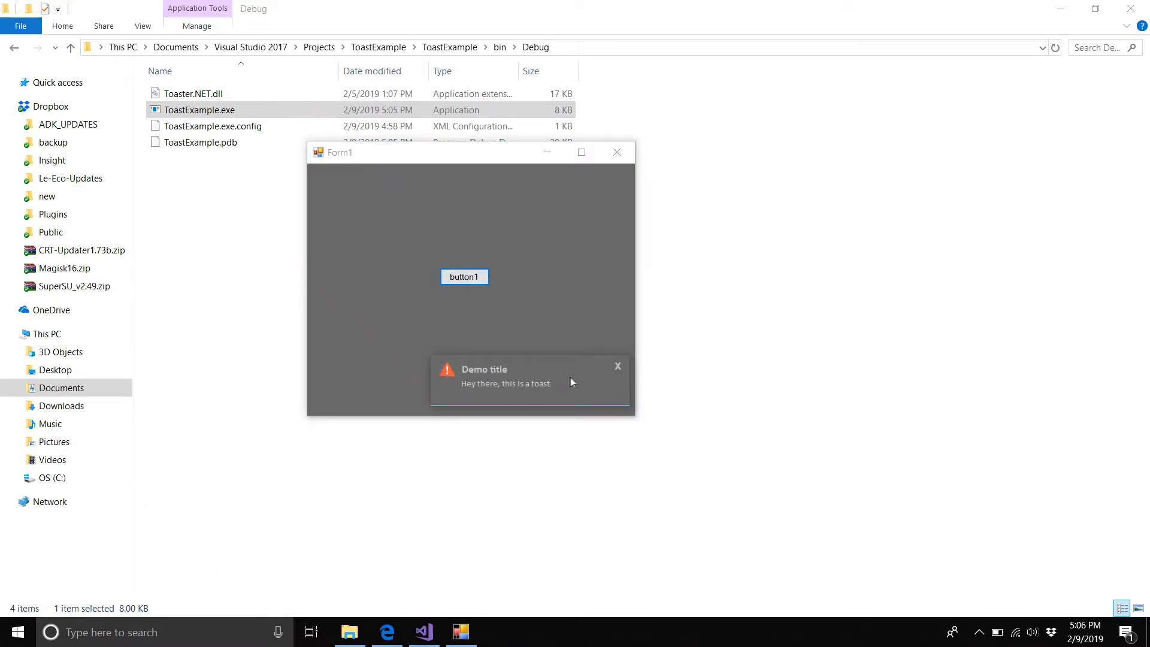
Close the ToastExample window after viewing the dark error toast
left_click(617, 151)
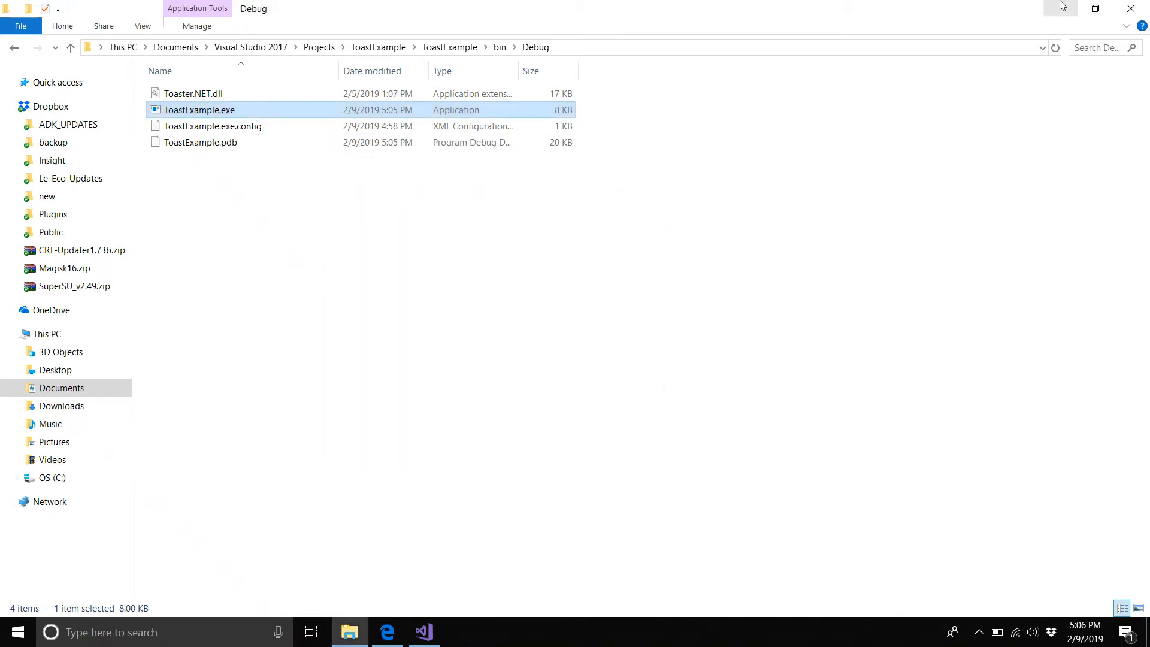